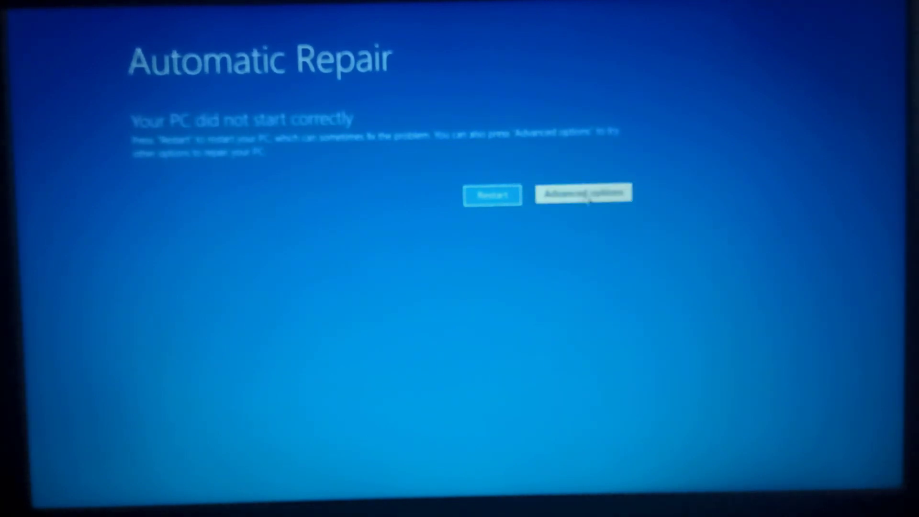
Leave the Automatic Repair screen for the Advanced options recovery menu.
{"action": "left_click", "coordinate": [582, 193]}
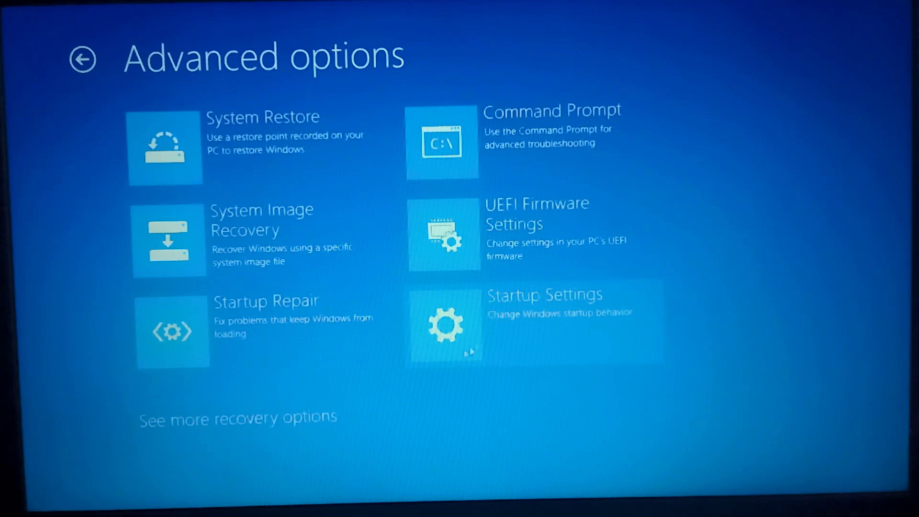
Choose Startup Settings and restart into the numbered boot options list.
{"action": "left_click", "coordinate": [534, 324]}
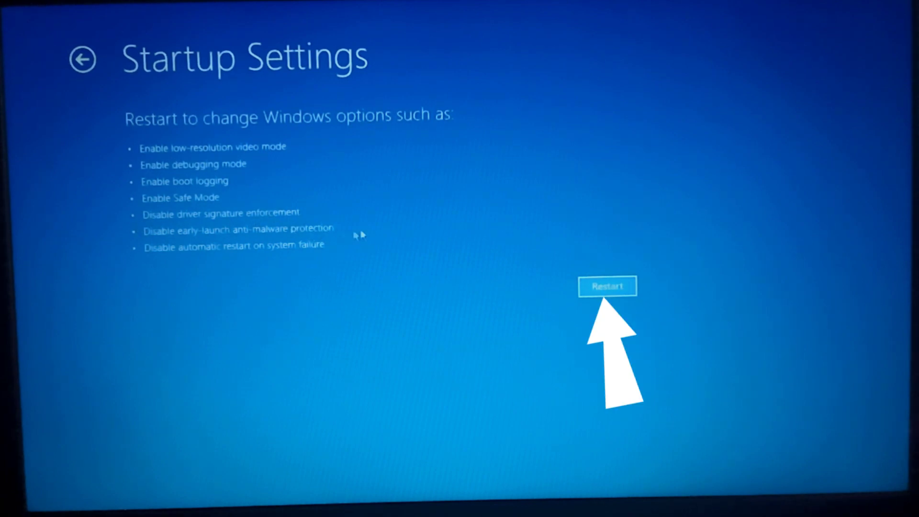
{"action": "left_click", "coordinate": [608, 287]}
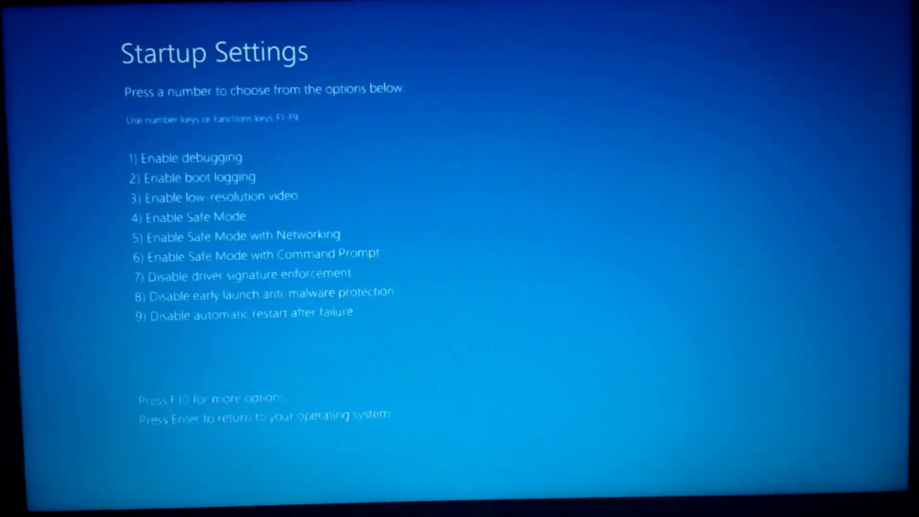
Select option 7, Disable driver signature enforcement, and let Windows boot to sign-in.
{"action": "key", "text": "F7"}
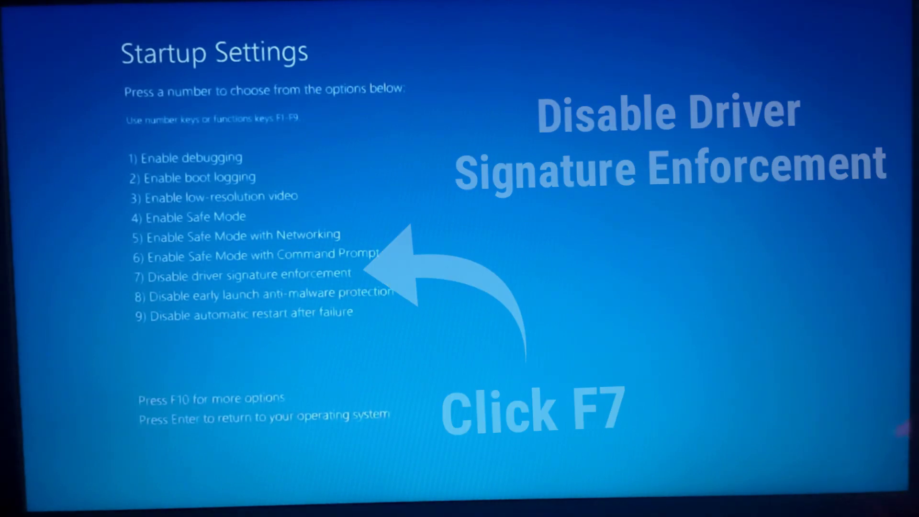
{"action": "key", "text": "f7"}
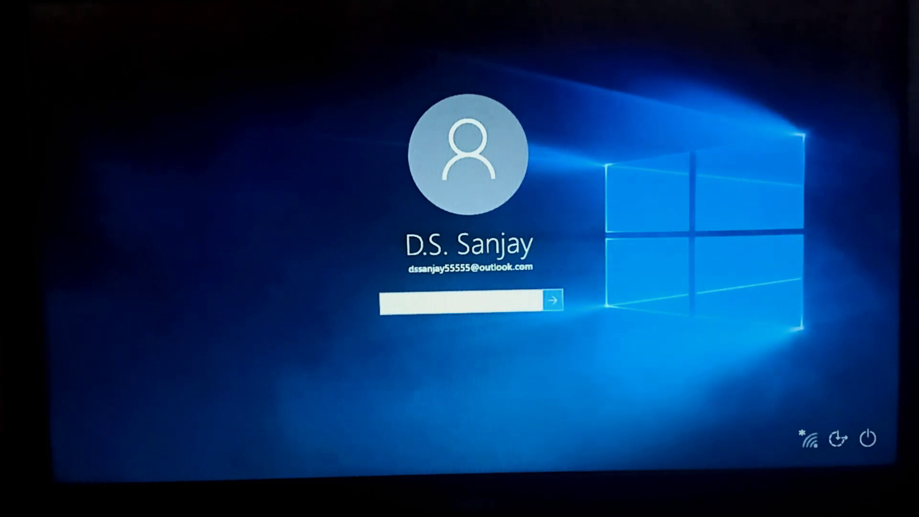
Enter the account password on the lock screen and submit it to sign in.
{"action": "type", "text": "•"}
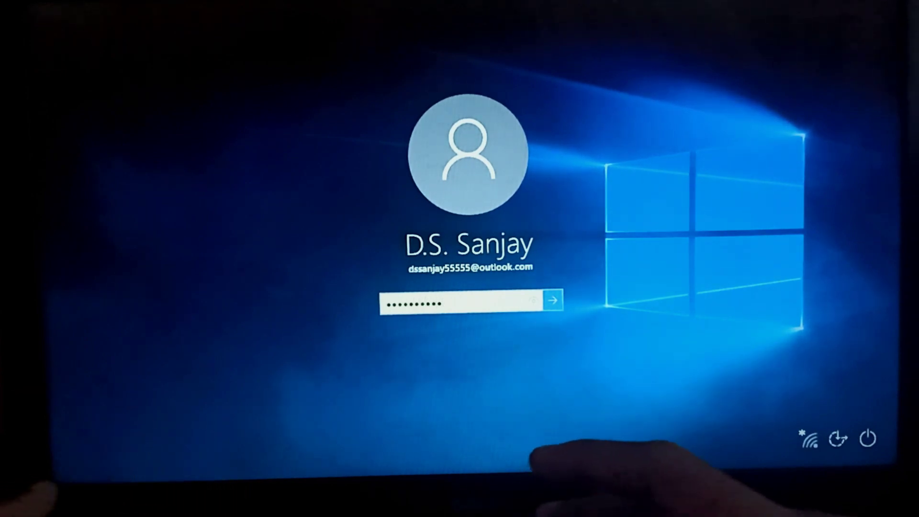
{"action": "left_click", "coordinate": [553, 300]}
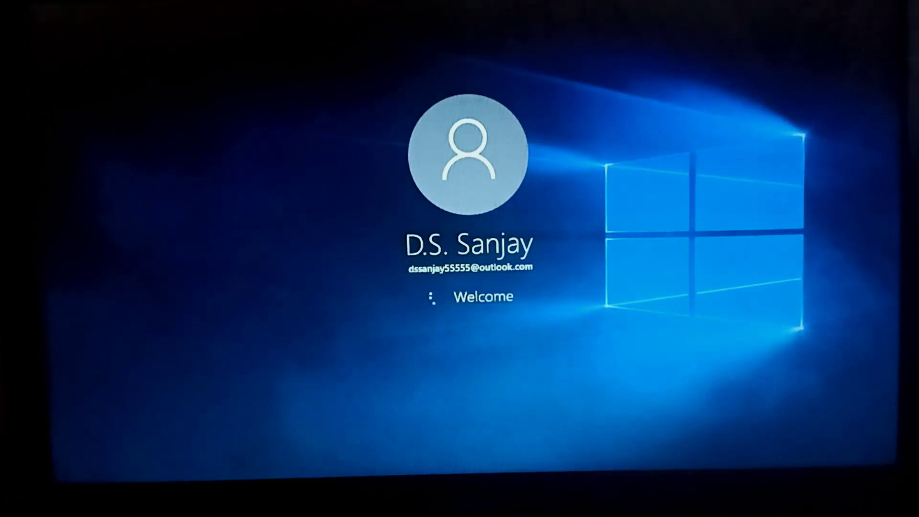